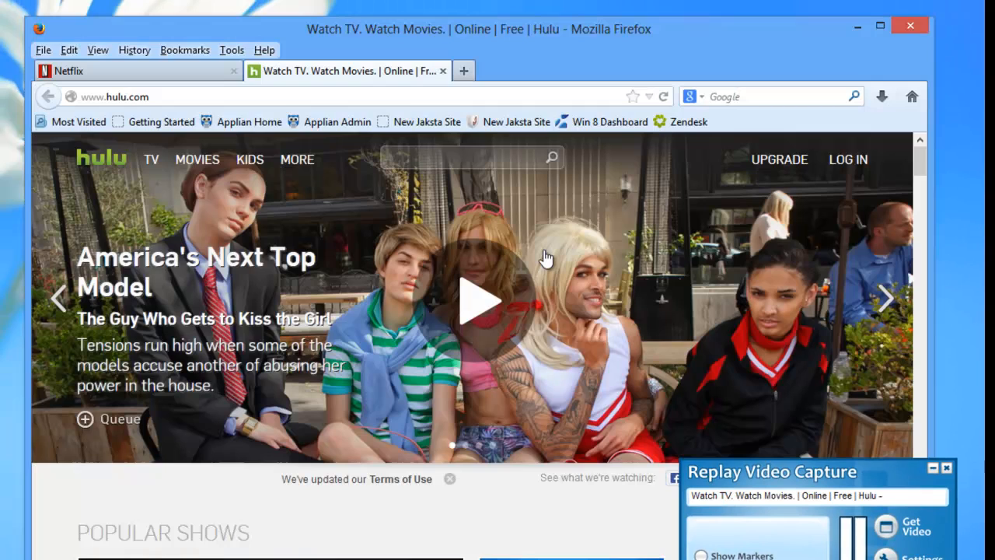
- Record the Family Guy episode playing on Hulu to an mpg file
left_click(70, 72)
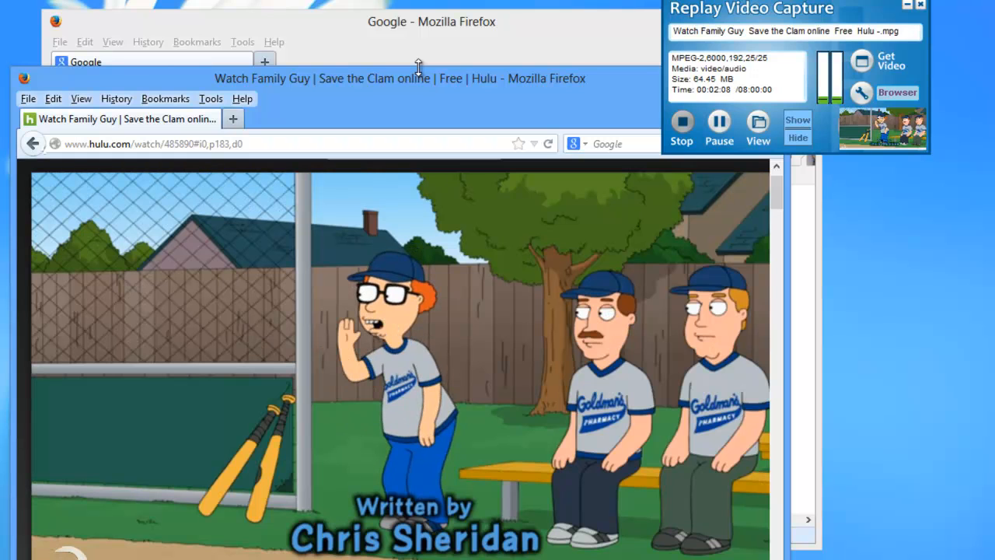
mouse_move(420, 77)
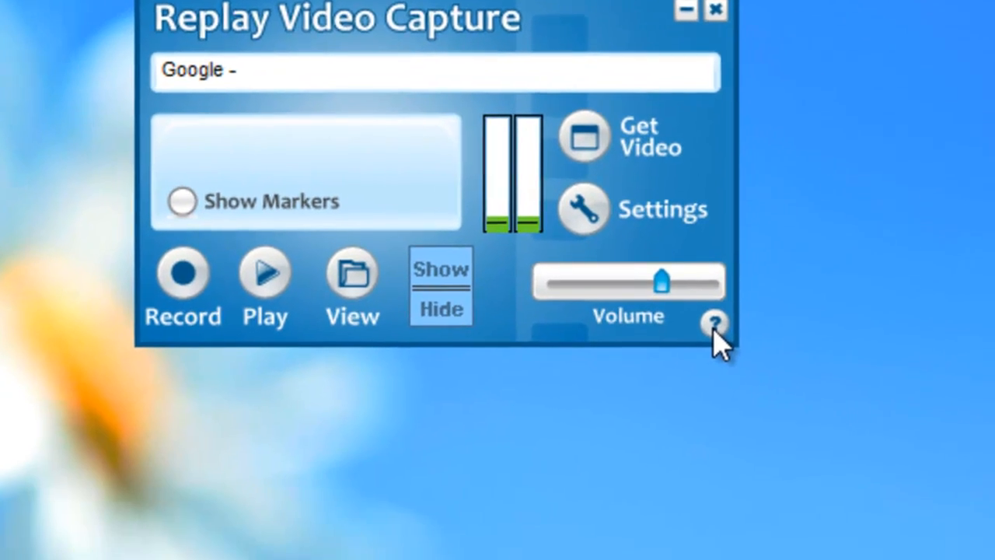
- Show the help options and point to Enable Thumb Drive "invisible" mode
left_click(714, 322)
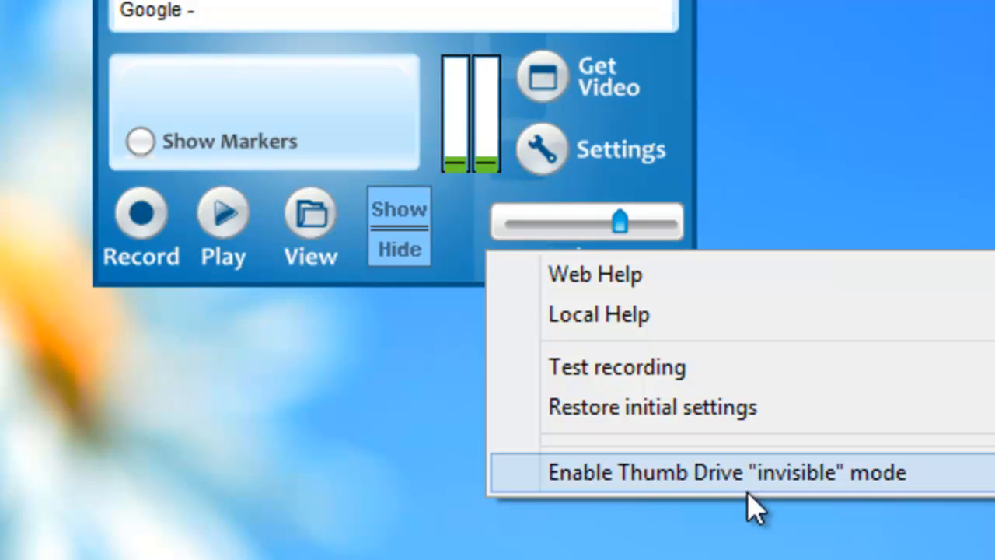
left_click(726, 473)
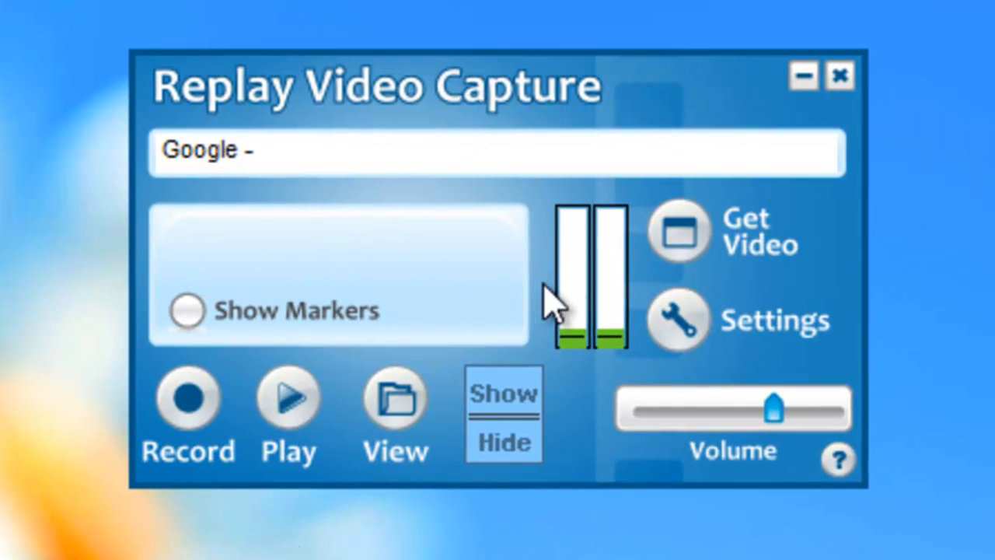
mouse_move(562, 505)
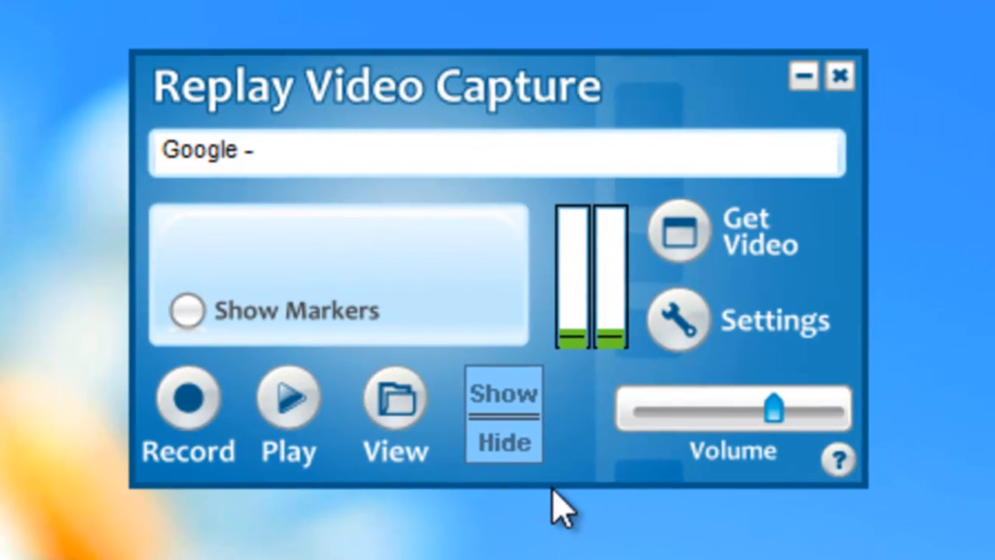